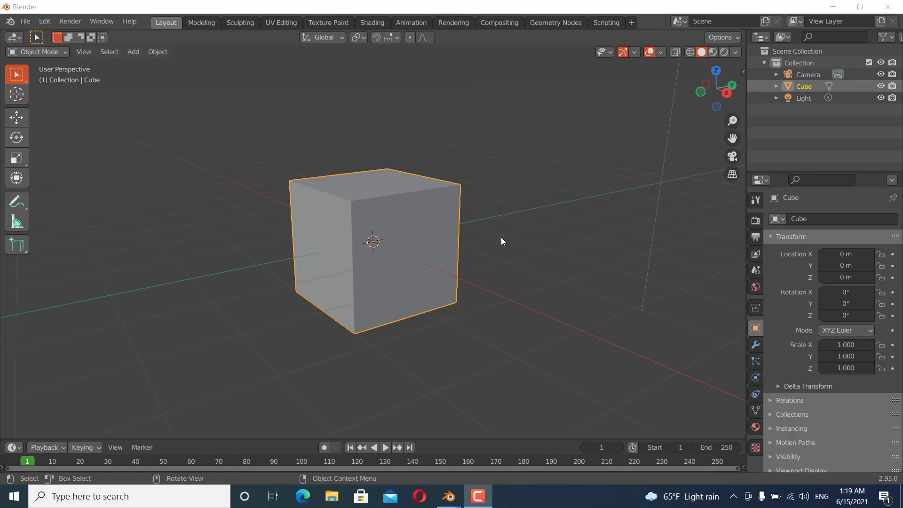
mouse_move(487, 256)
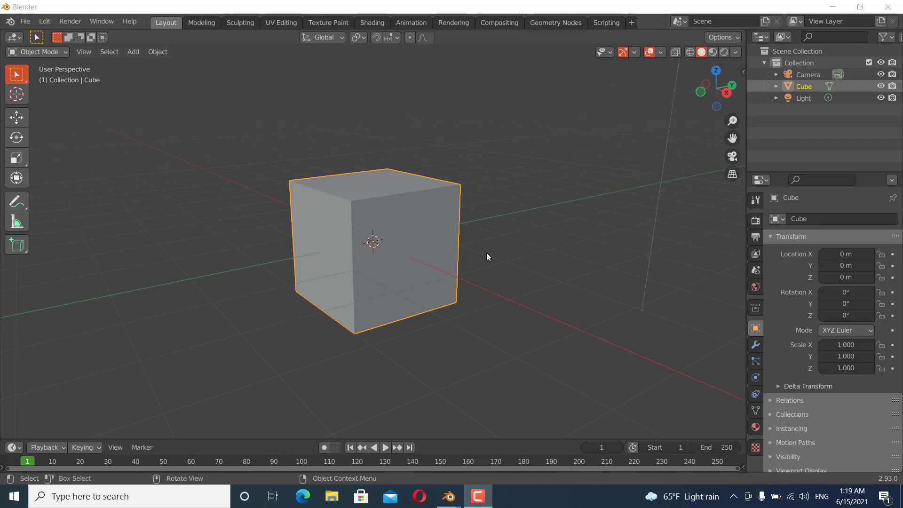
mouse_move(417, 257)
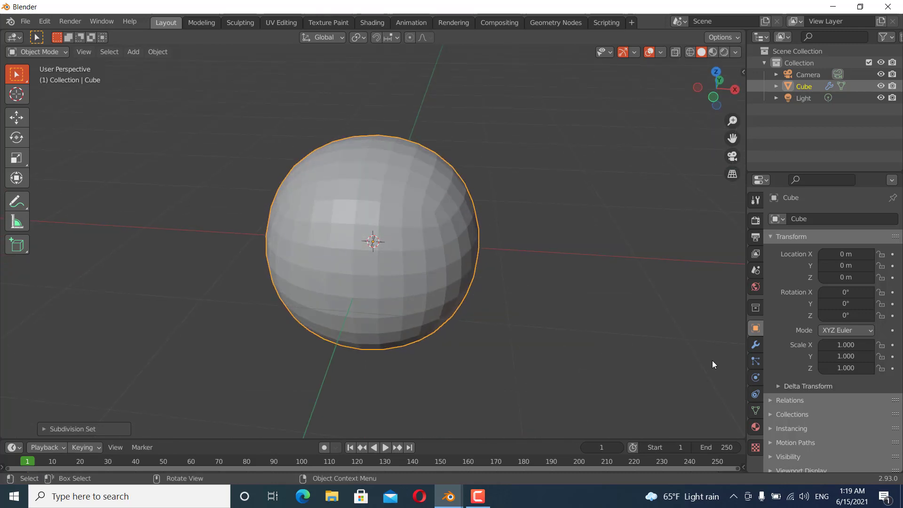
Shade the rounded cube smooth from the object context menu.
right_click(372, 241)
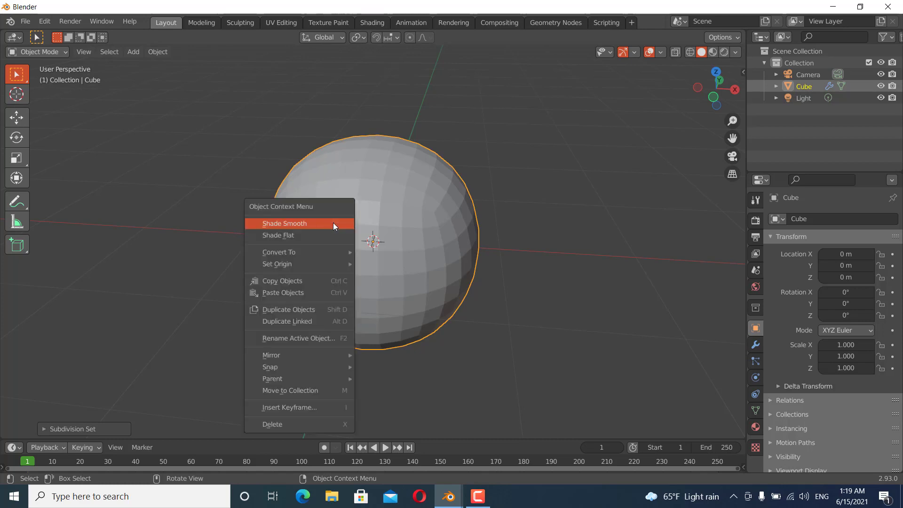
click(284, 224)
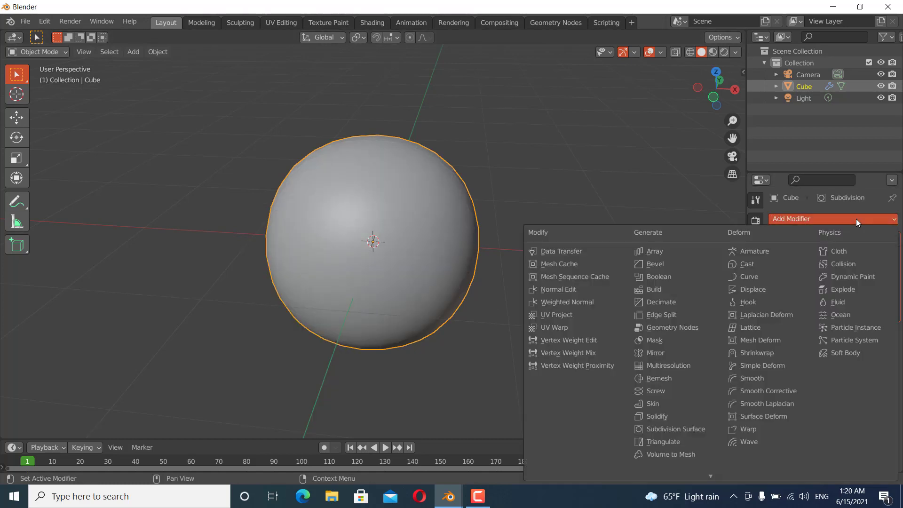
Add a Cast modifier with Factor 1.00, then apply the Subdivision and Cast modifiers.
click(748, 264)
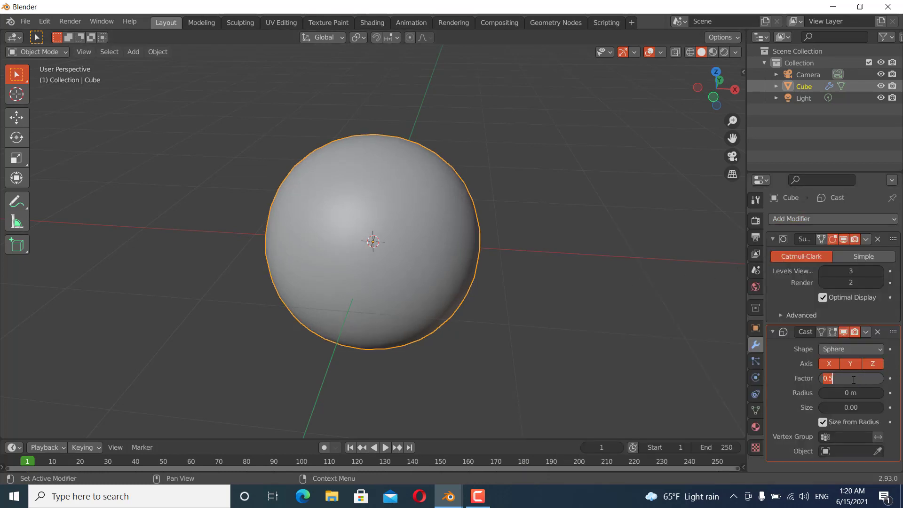
text(1.00)
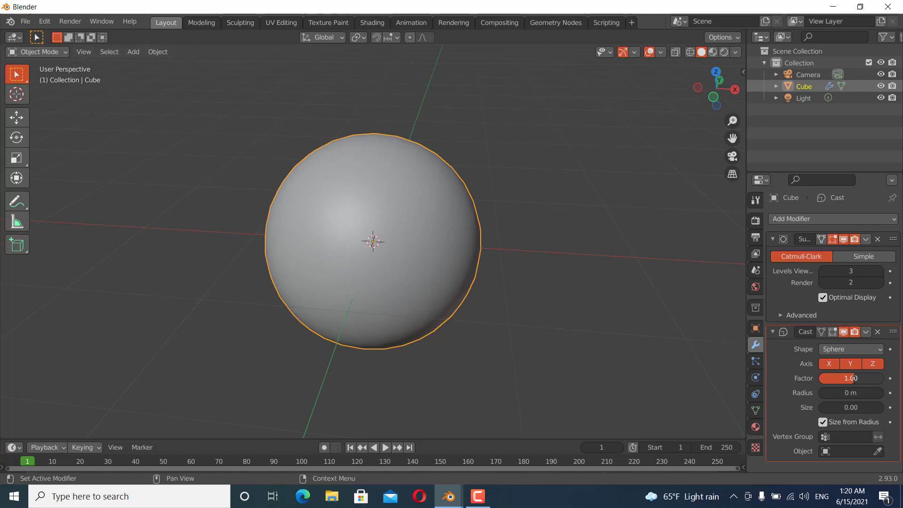
click(866, 239)
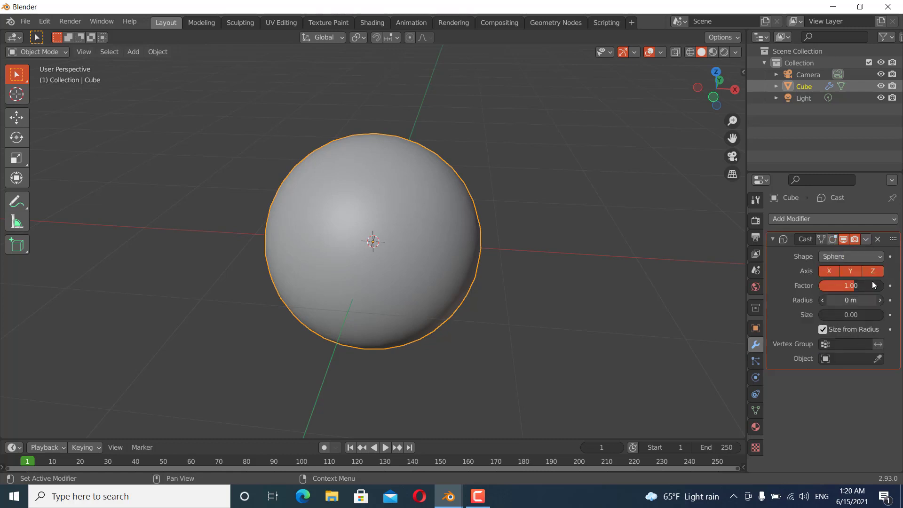
click(877, 239)
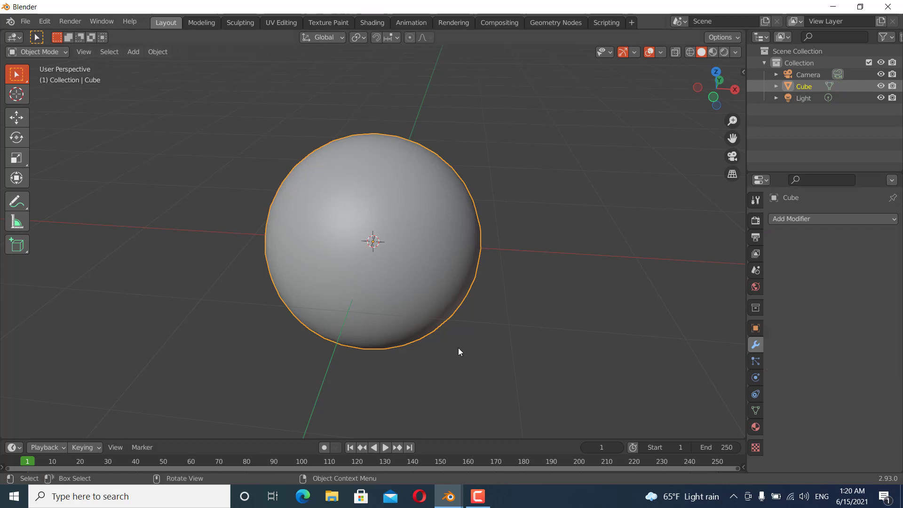
Add a second cube mesh and scale it down to about 0.6 inside the sphere.
click(735, 90)
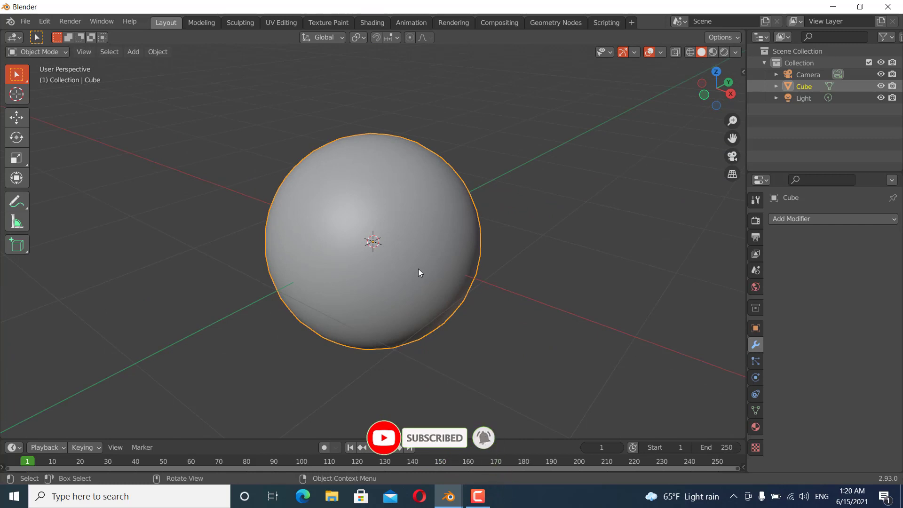
mouse_move(426, 273)
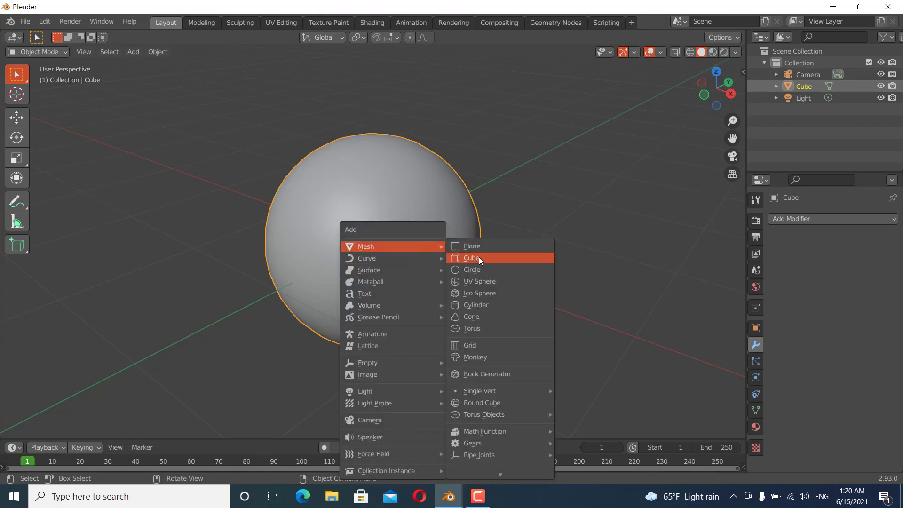
click(472, 258)
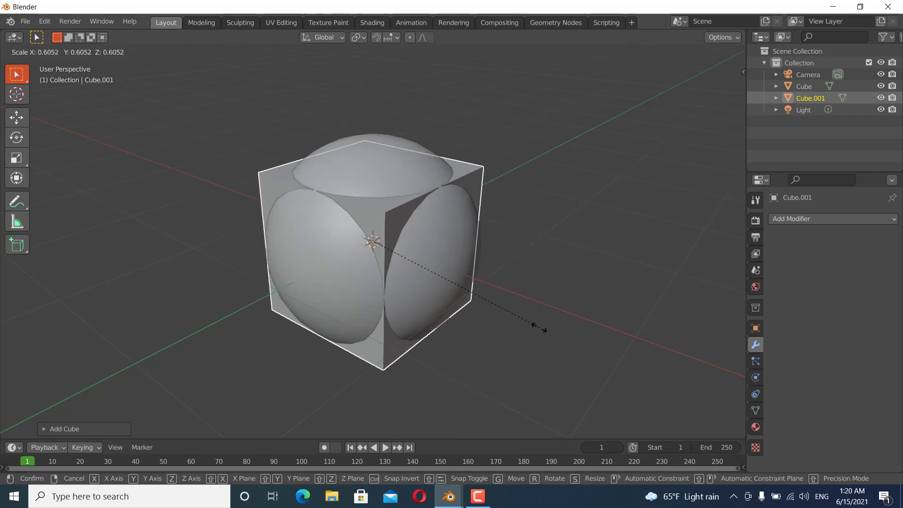
click(374, 242)
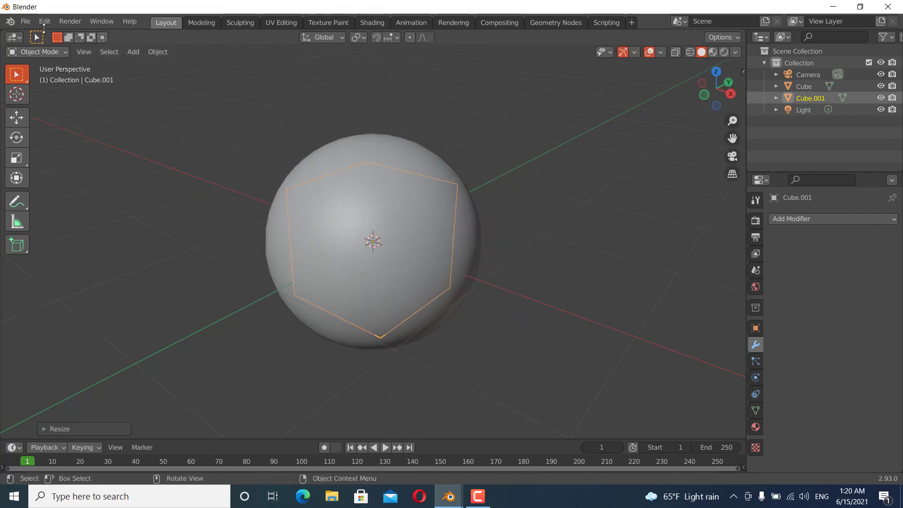
Search 'boo' in Preferences to confirm Bool Tool is enabled, then close Preferences.
click(44, 21)
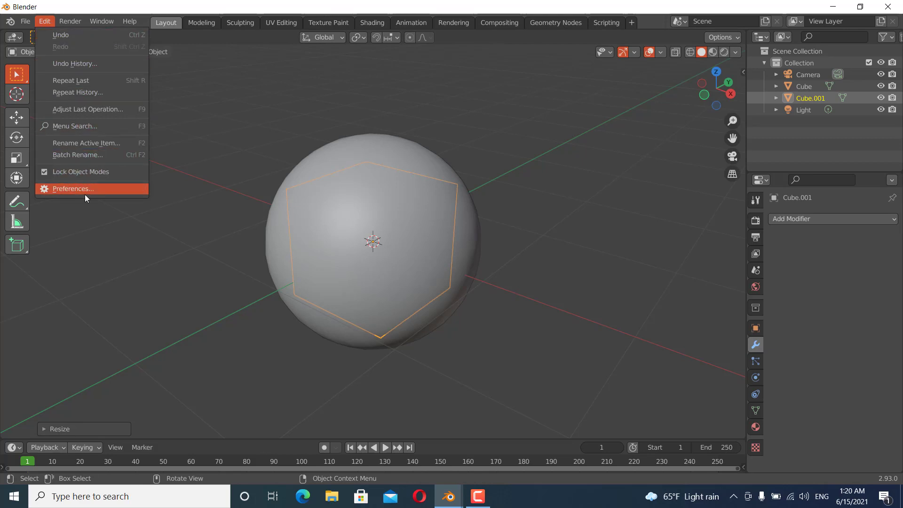
click(72, 188)
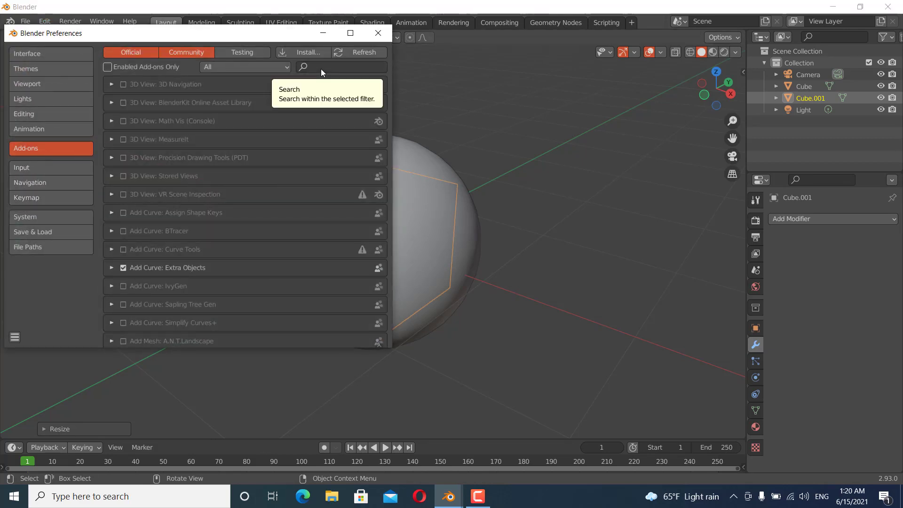
text(bool)
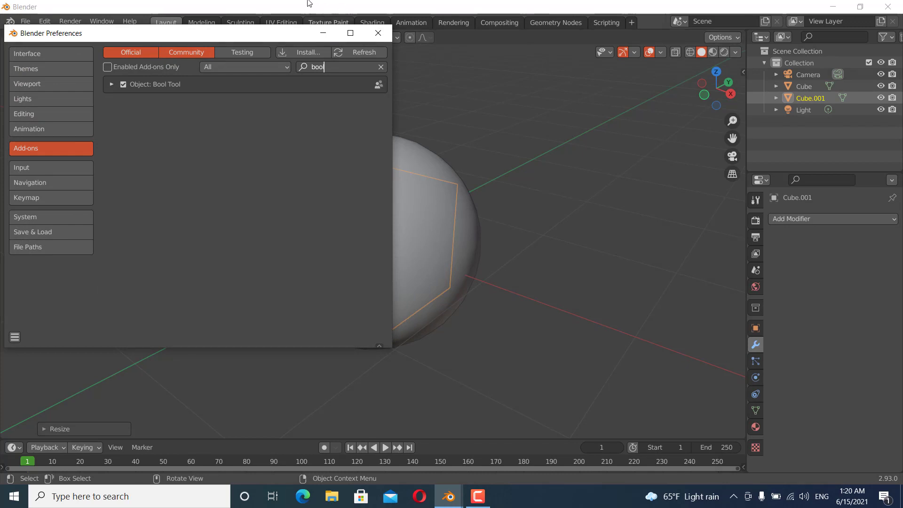
mouse_move(281, 99)
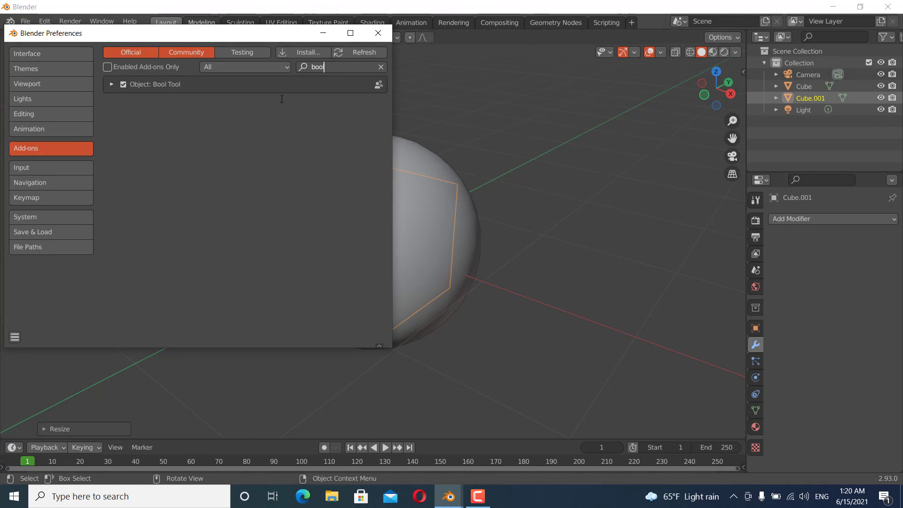
click(377, 33)
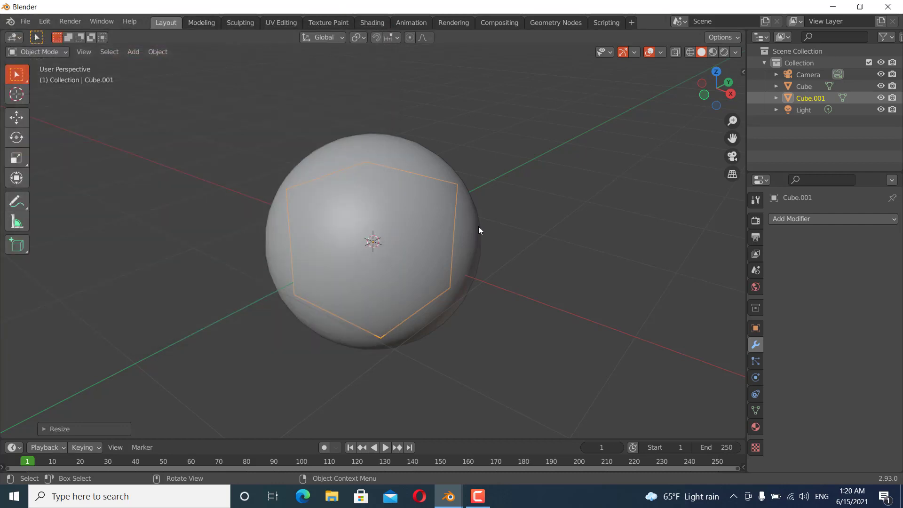
mouse_move(536, 322)
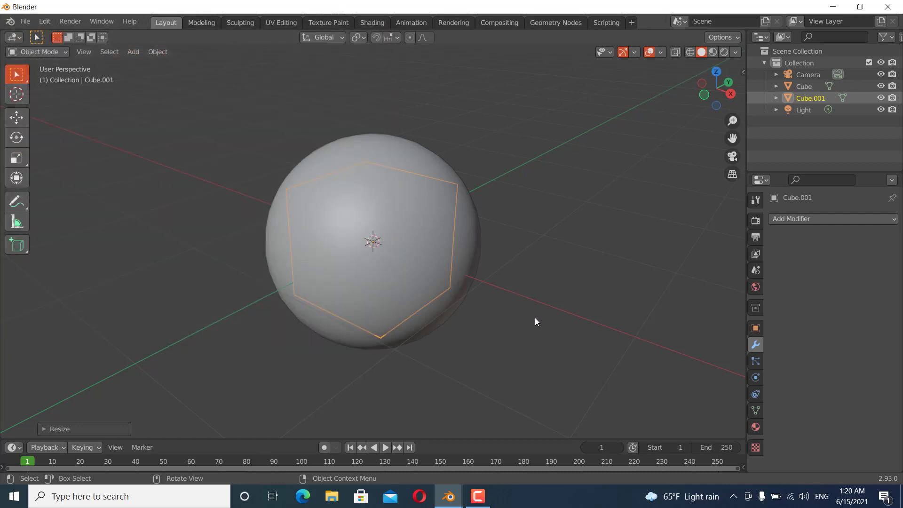
Move the small cube along Y so it pokes out of the sphere, then select the sphere.
key(g)
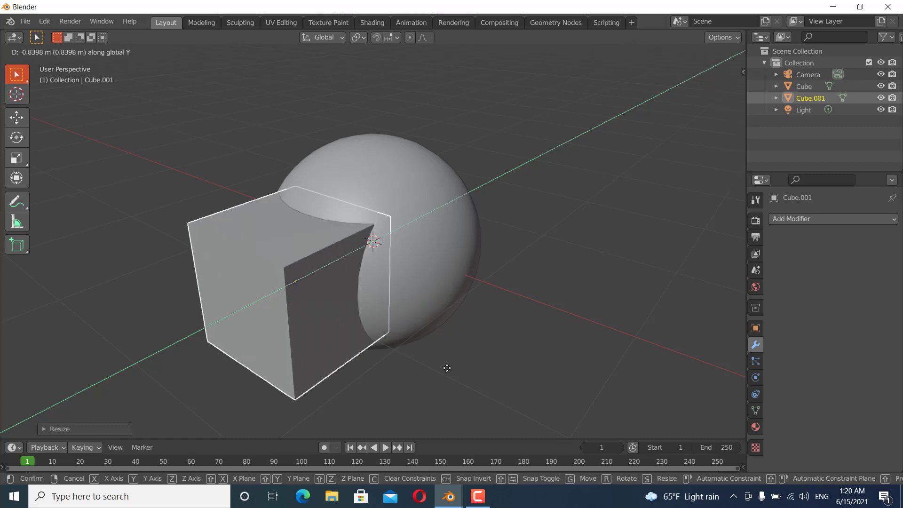
mouse_move(437, 371)
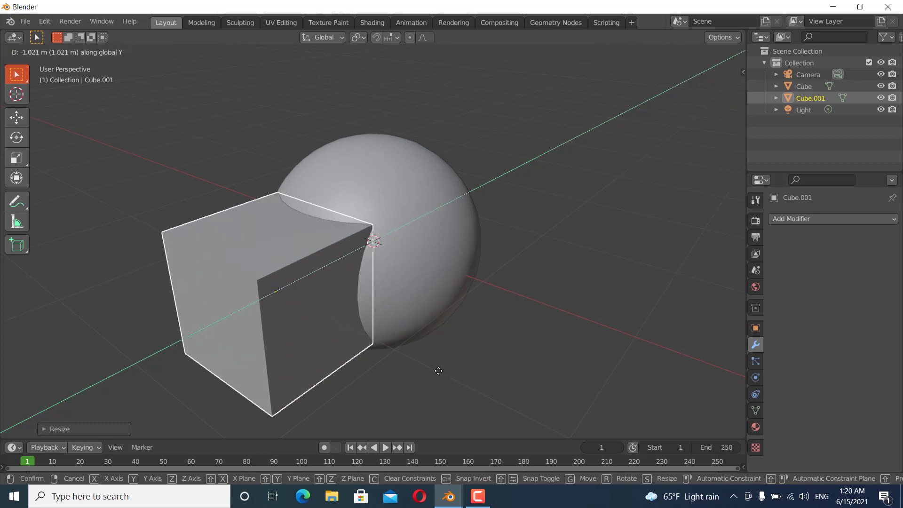
click(432, 231)
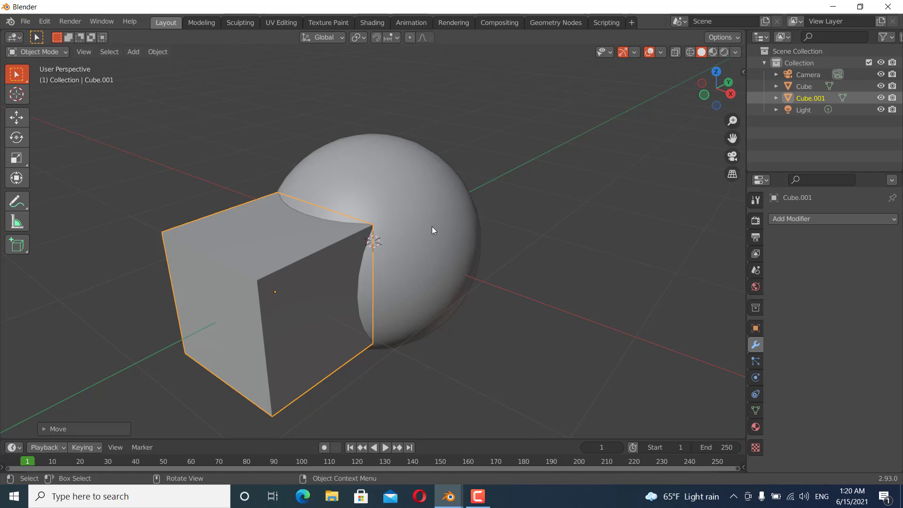
click(314, 204)
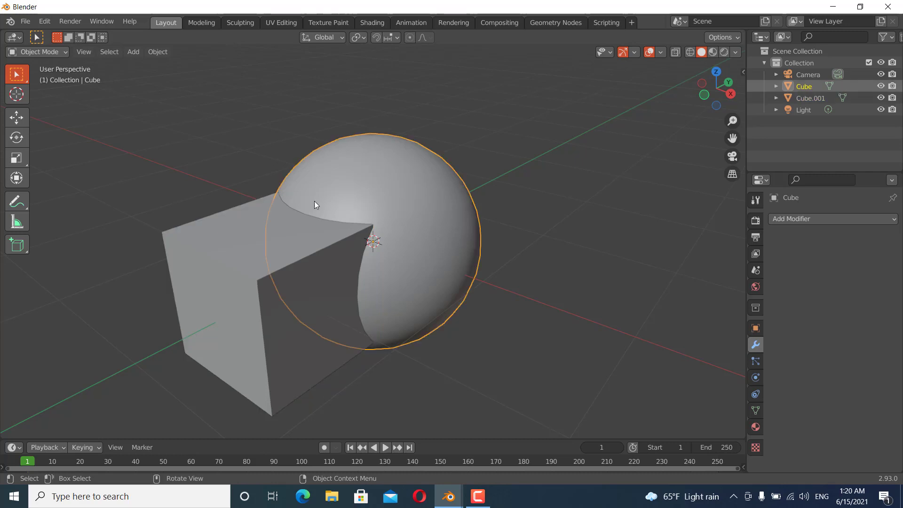
mouse_move(414, 265)
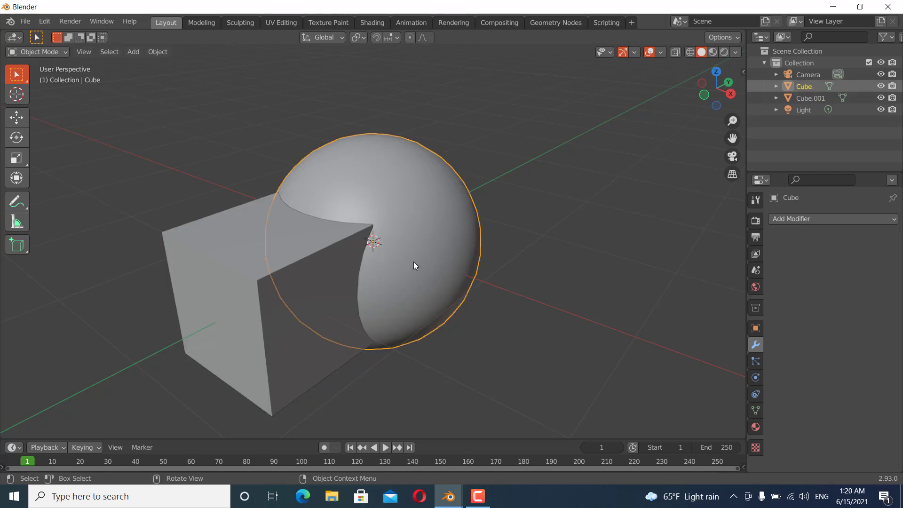
Enable Wireframe under Viewport Display in the sphere's Object Properties.
click(755, 329)
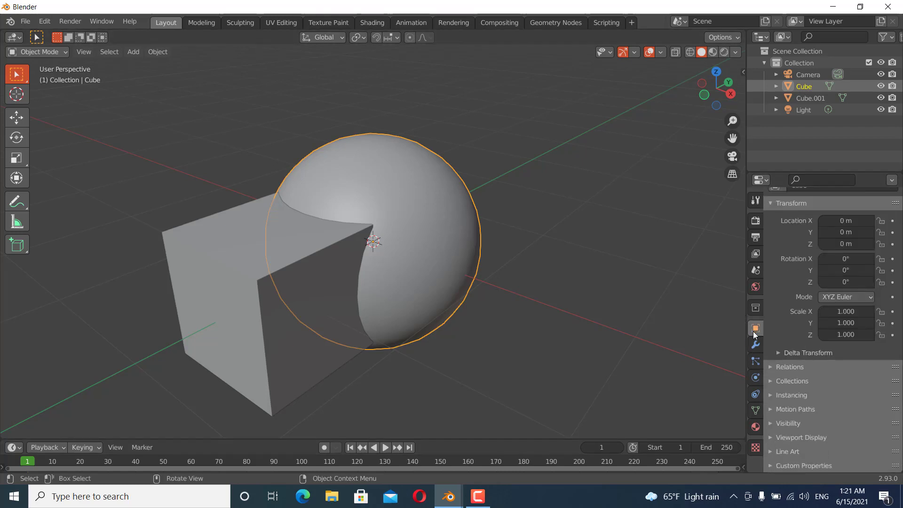
click(800, 438)
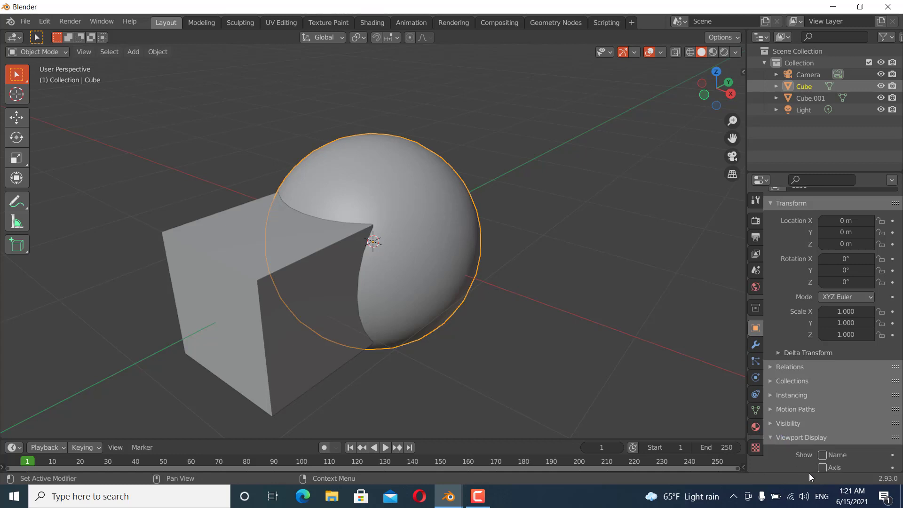
scroll(down, 3)
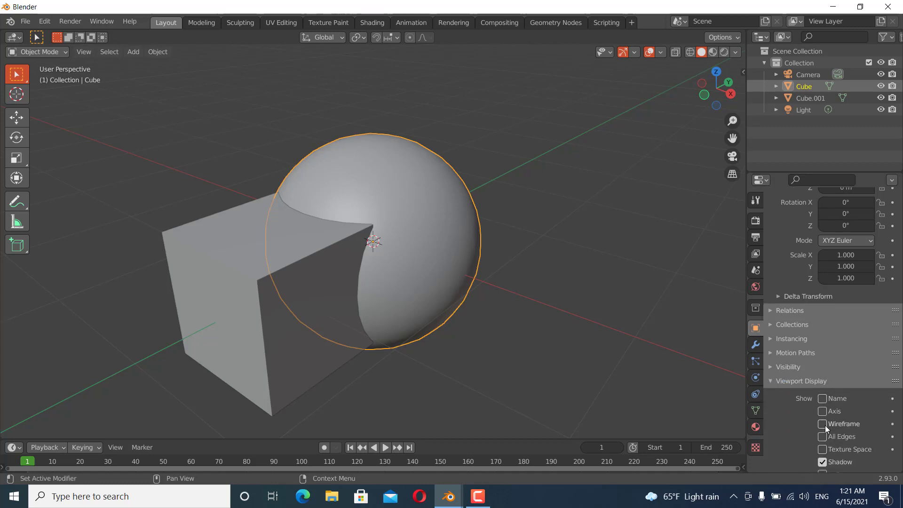
click(822, 423)
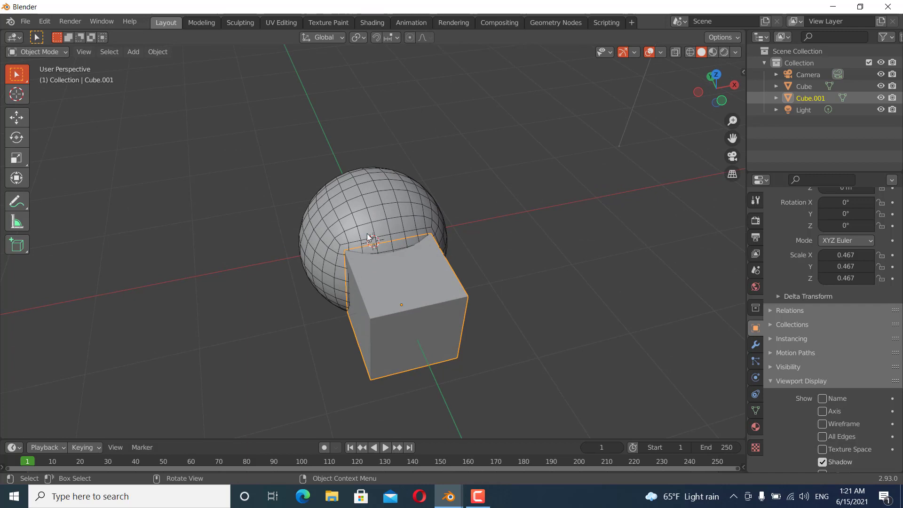
mouse_move(368, 218)
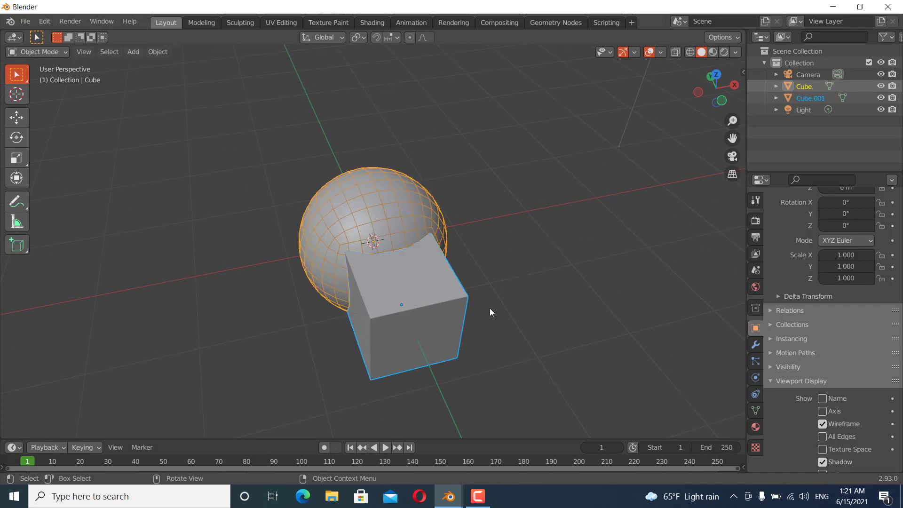
mouse_move(518, 323)
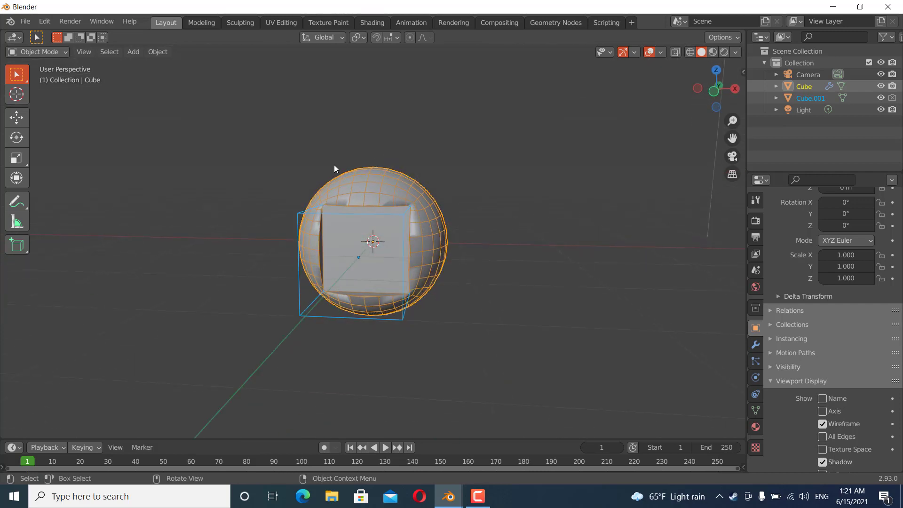
mouse_move(407, 346)
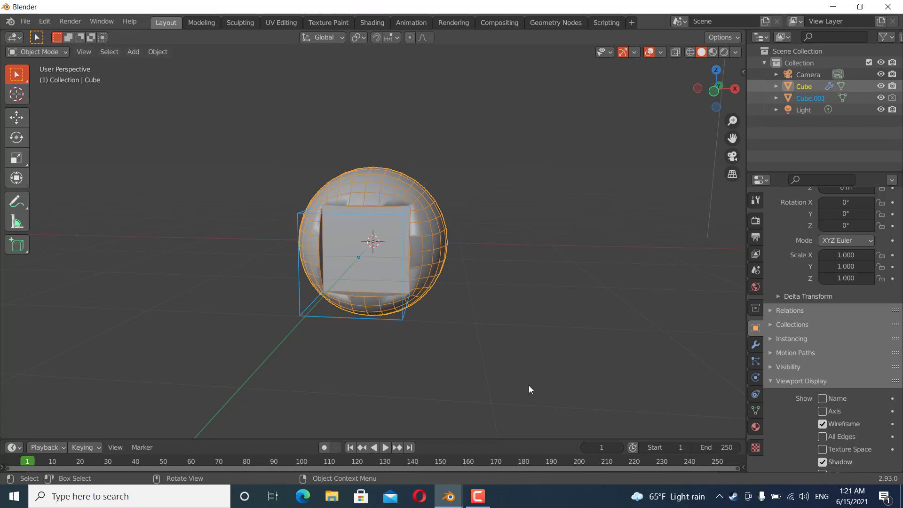
Start rescaling the small cube after the boolean difference cut.
key(s)
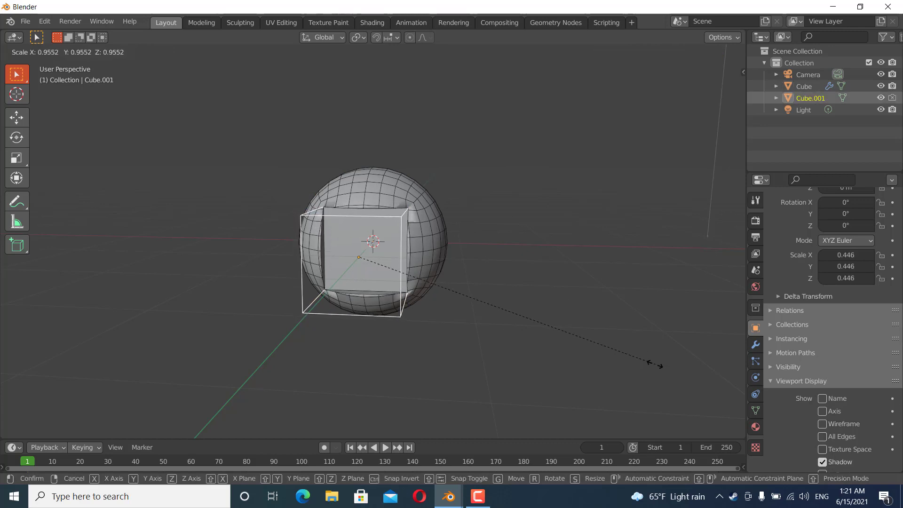
mouse_move(648, 363)
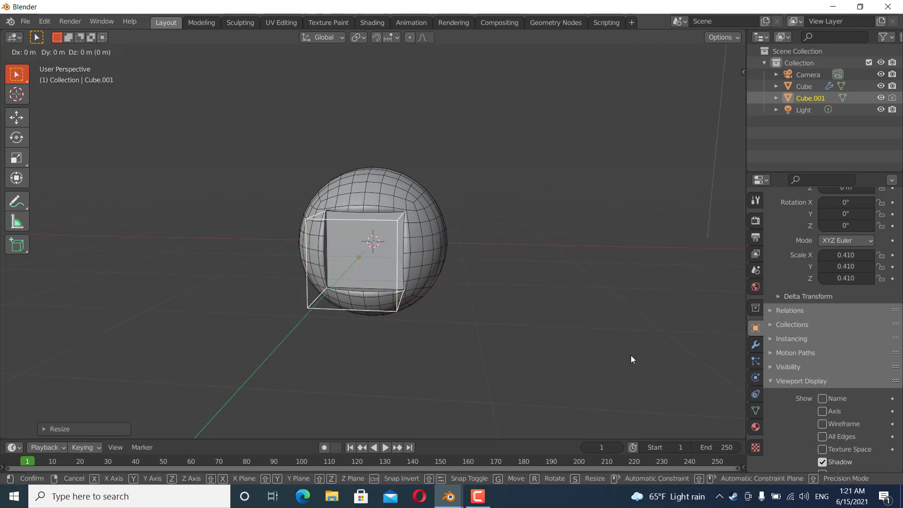
mouse_move(621, 359)
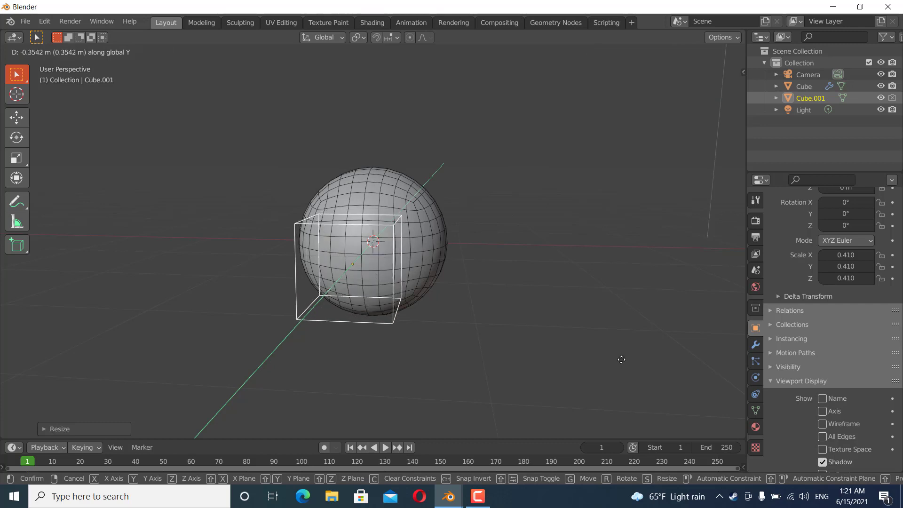
mouse_move(622, 350)
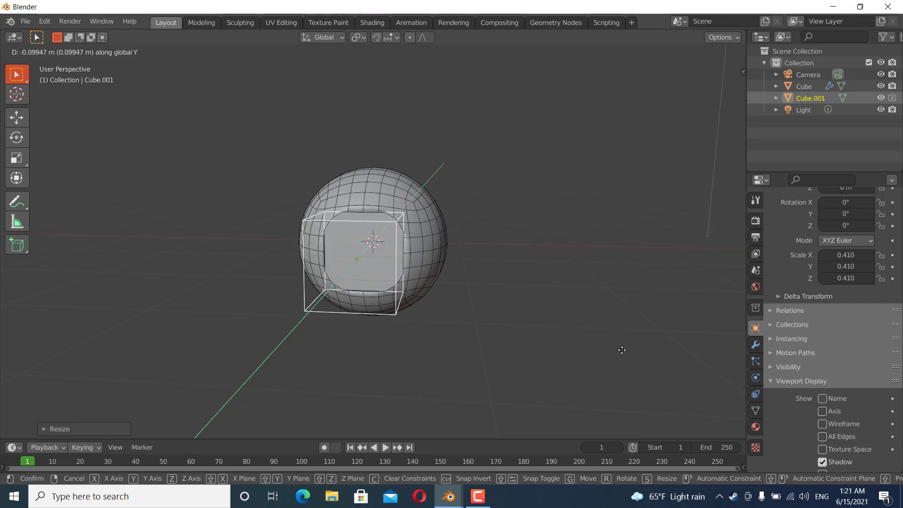
mouse_move(622, 348)
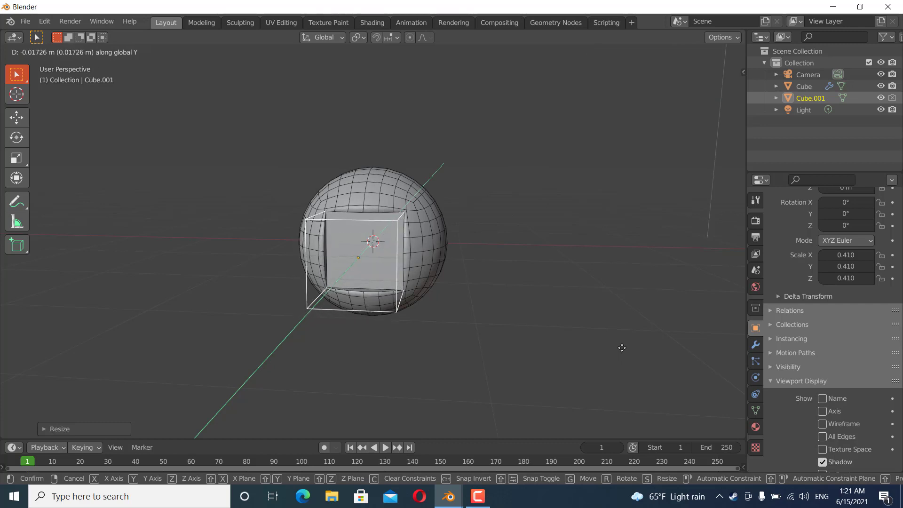